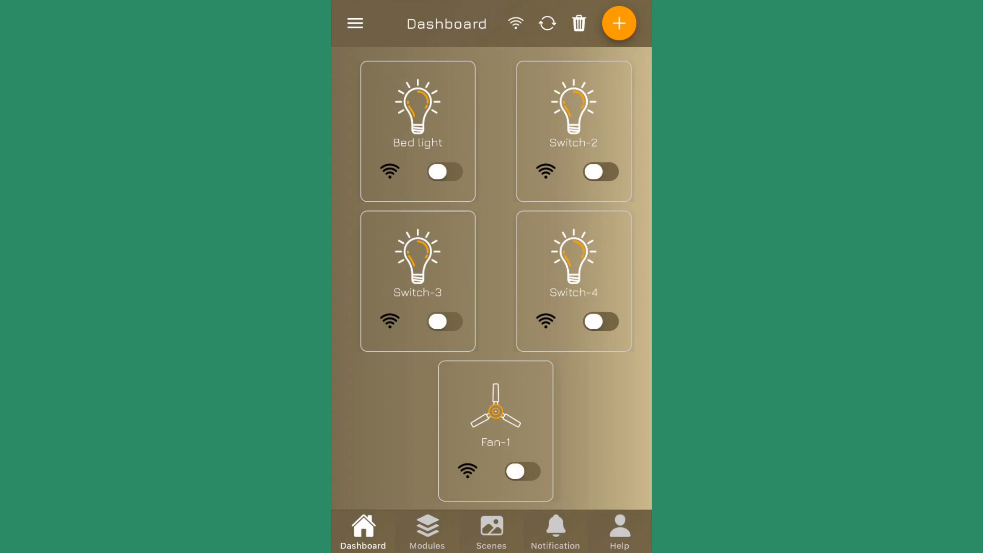
Look over the module list and My smart switch settings, then return to the dashboard
{"action": "left_click", "coordinate": [426, 530]}
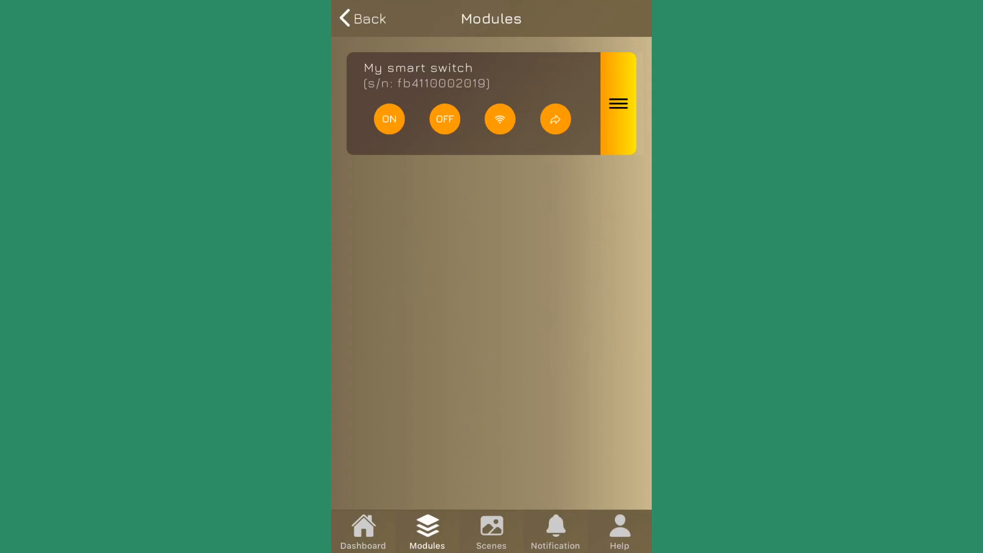
{"action": "left_click", "coordinate": [617, 104]}
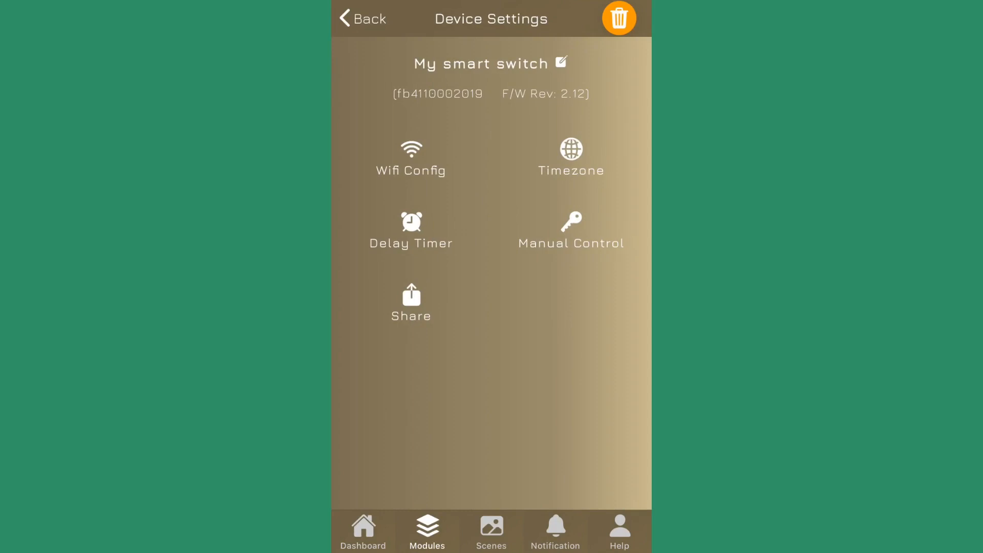
{"action": "left_click", "coordinate": [361, 19]}
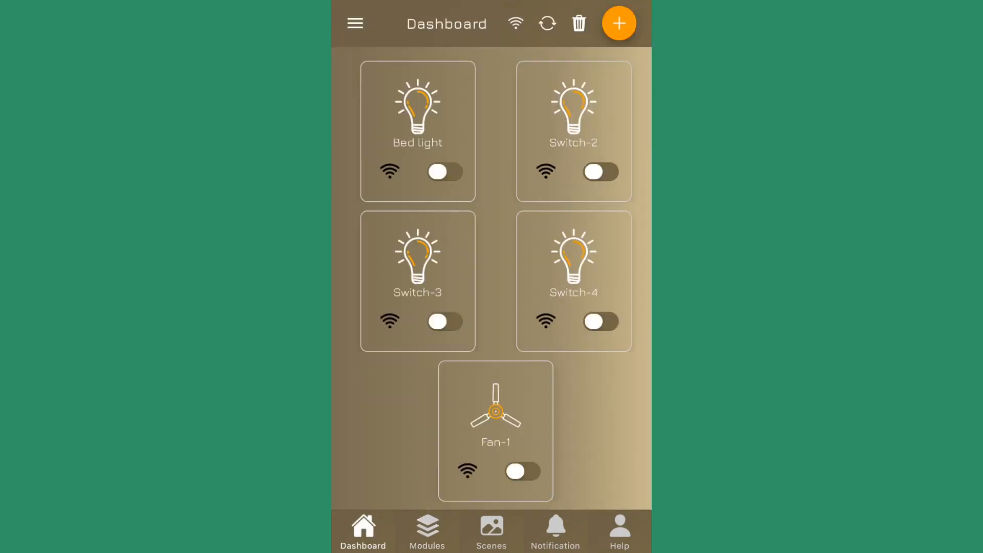
Start Wi-Fi configuration and accept the setup checklist to reach device selection
{"action": "left_click", "coordinate": [619, 24]}
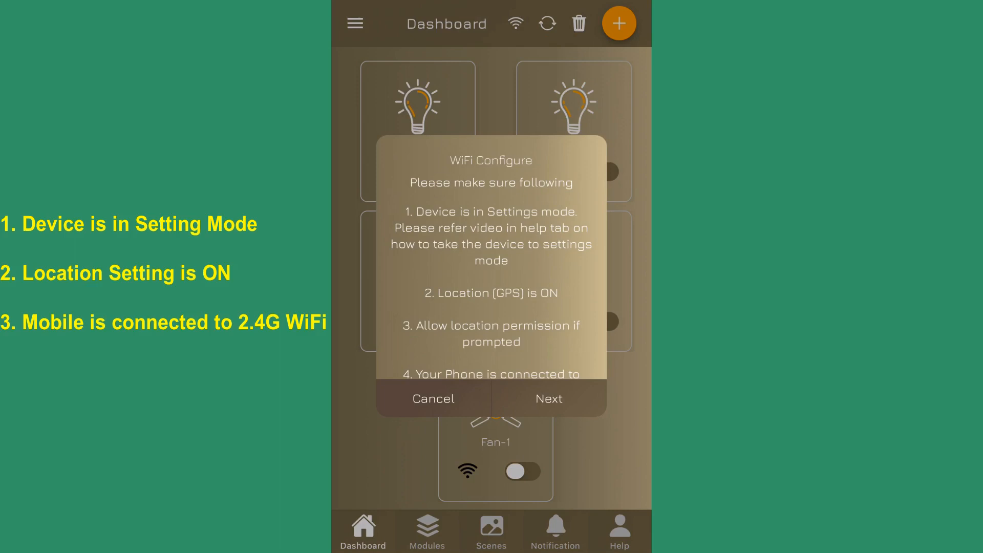
{"action": "scroll", "scroll_direction": "down", "scroll_amount": 3}
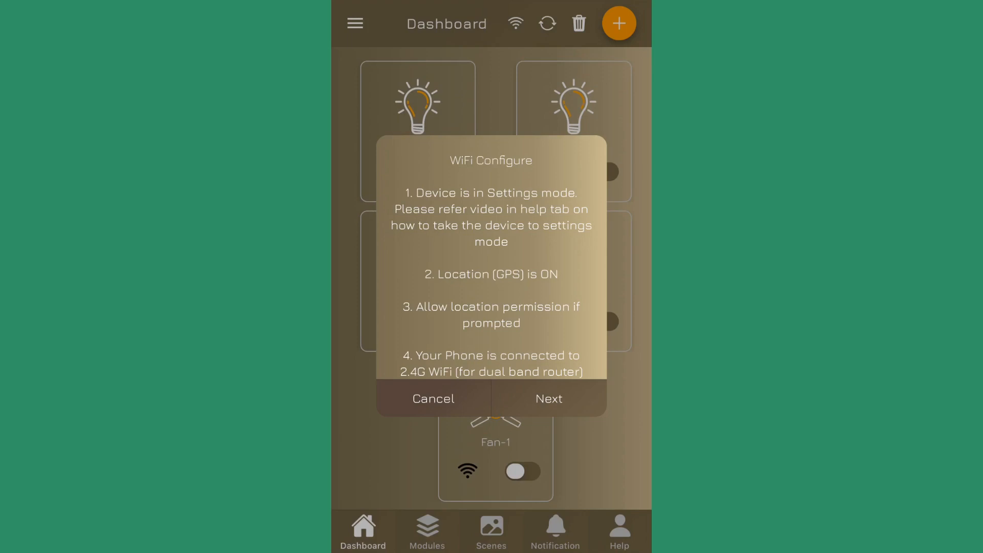
{"action": "left_click", "coordinate": [547, 399]}
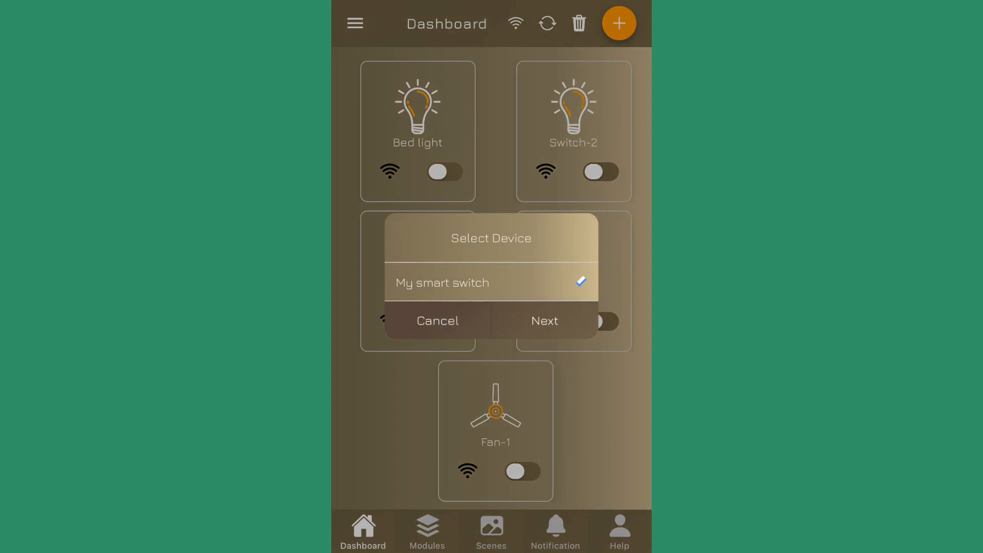
Continue with My smart switch and confirm it is in settings mode
{"action": "left_click", "coordinate": [543, 321]}
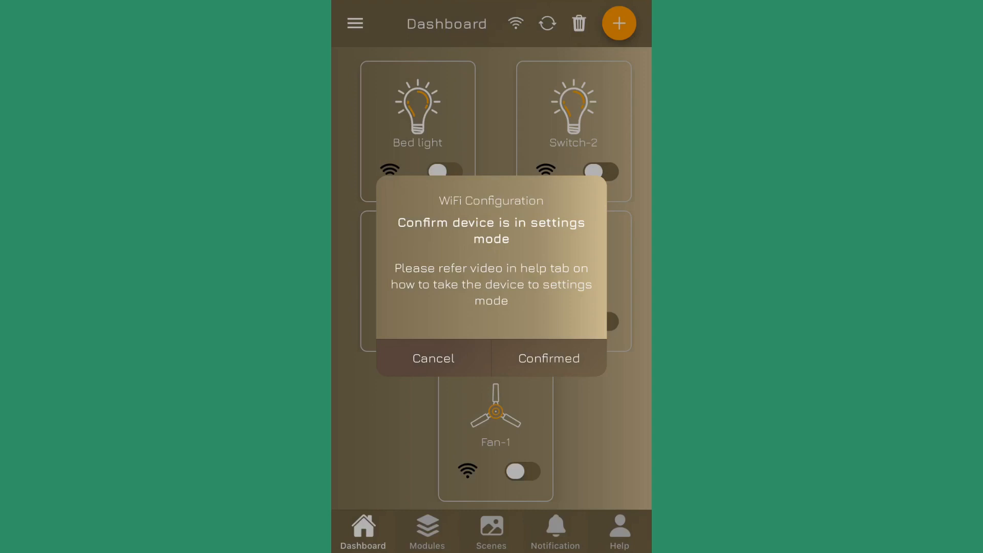
{"action": "left_click", "coordinate": [547, 358]}
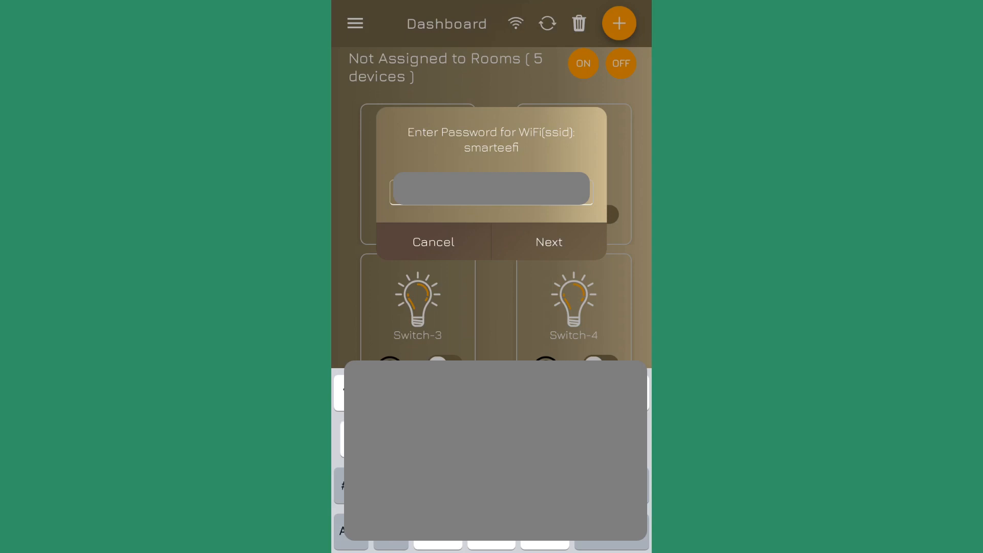
{"action": "left_click", "coordinate": [548, 242]}
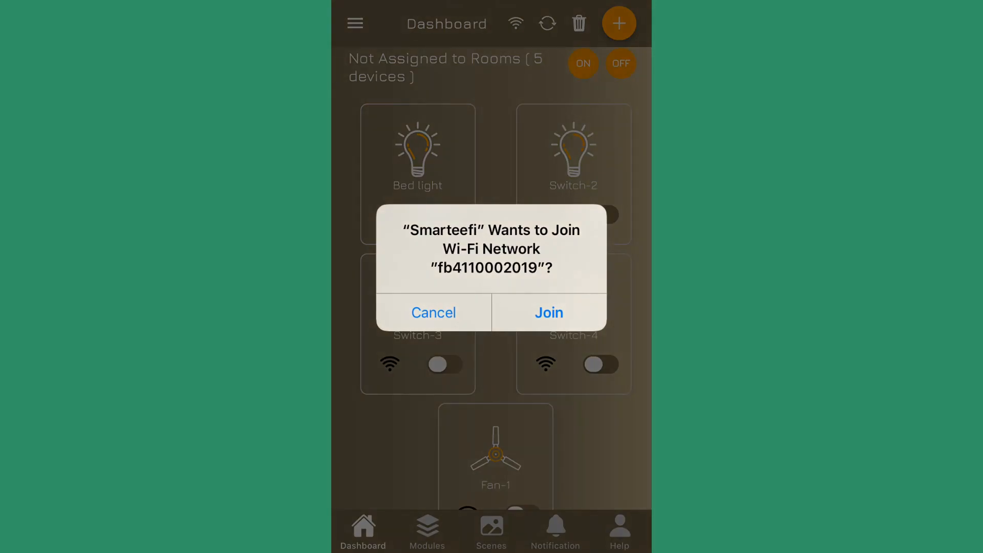
{"action": "left_click", "coordinate": [548, 313]}
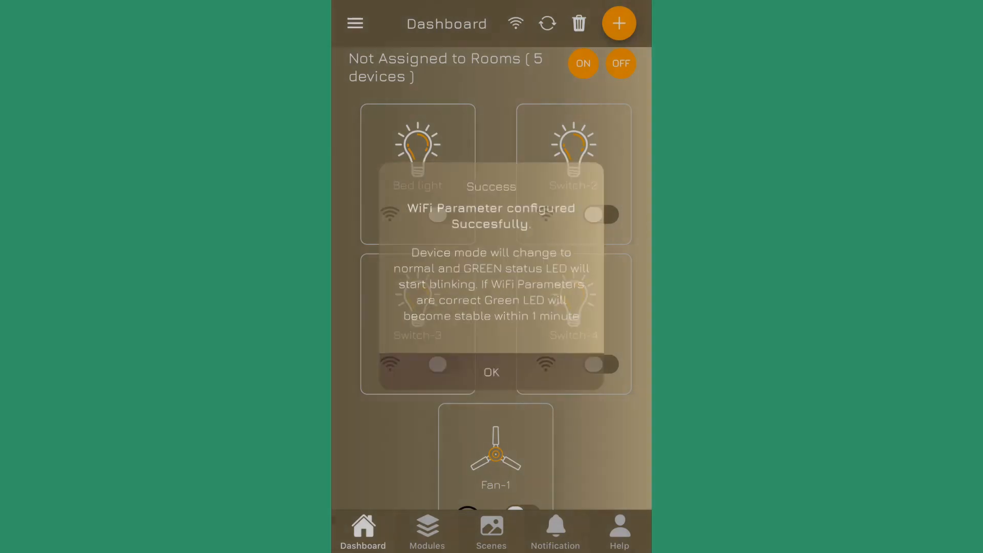
{"action": "left_click", "coordinate": [491, 372]}
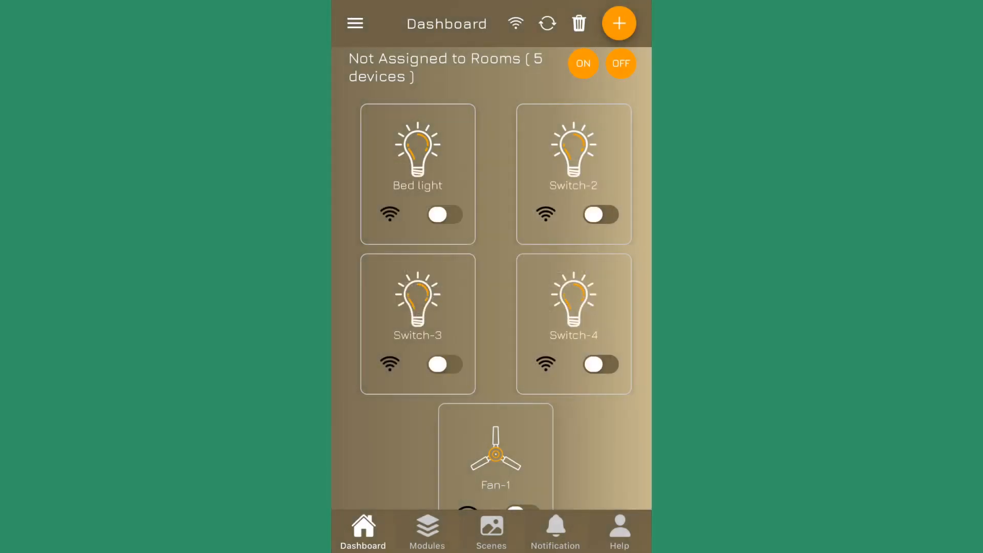